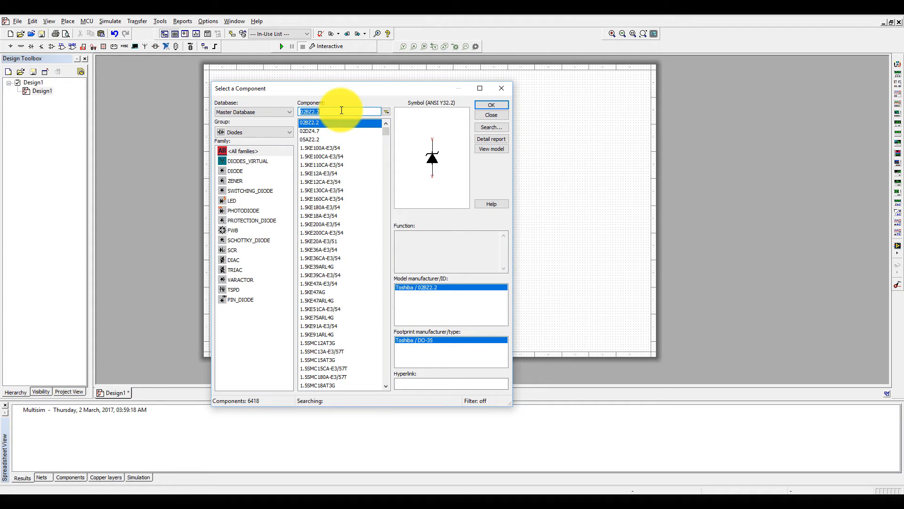
Step: Search all component groups for 'op07' and choose the OP07AH op-amp
{"action": "type", "text": "op0"}
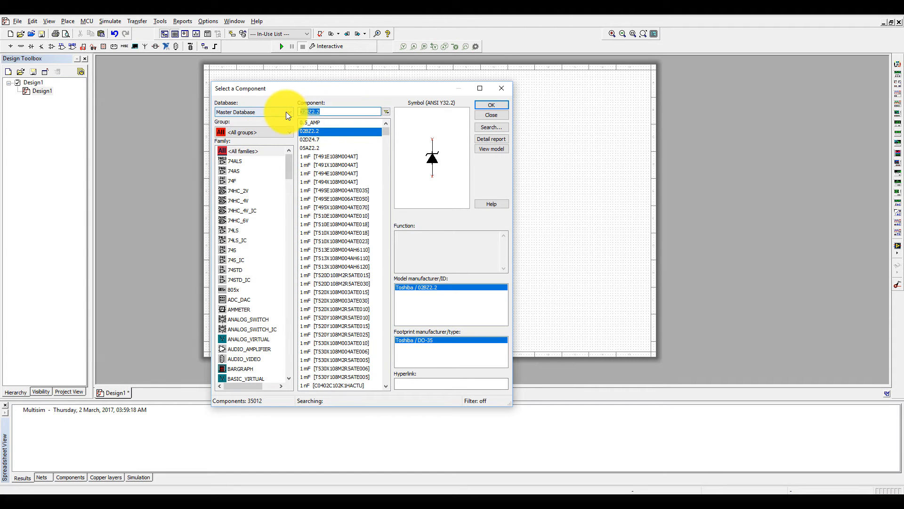
{"action": "type", "text": "op07"}
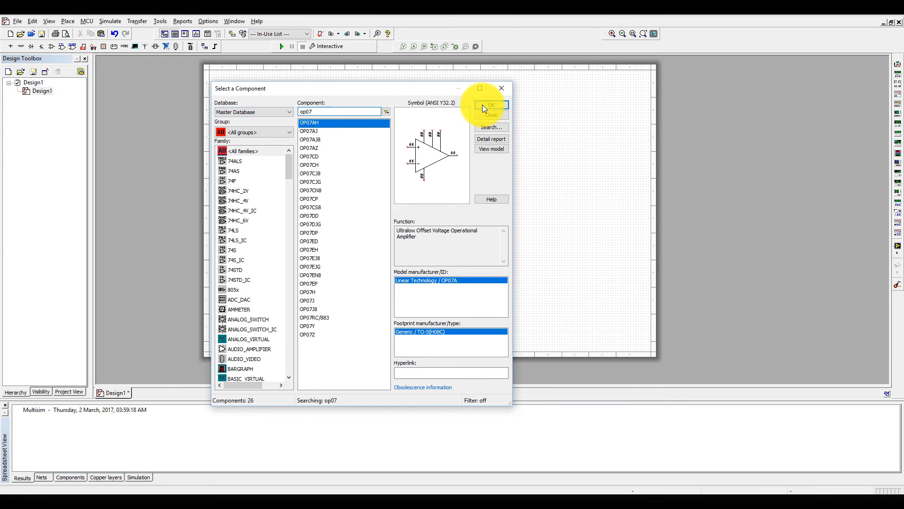
Step: Place the OP07AH op-amp and choose a 1k resistor from Basic > RESISTOR
{"action": "left_click", "coordinate": [490, 106]}
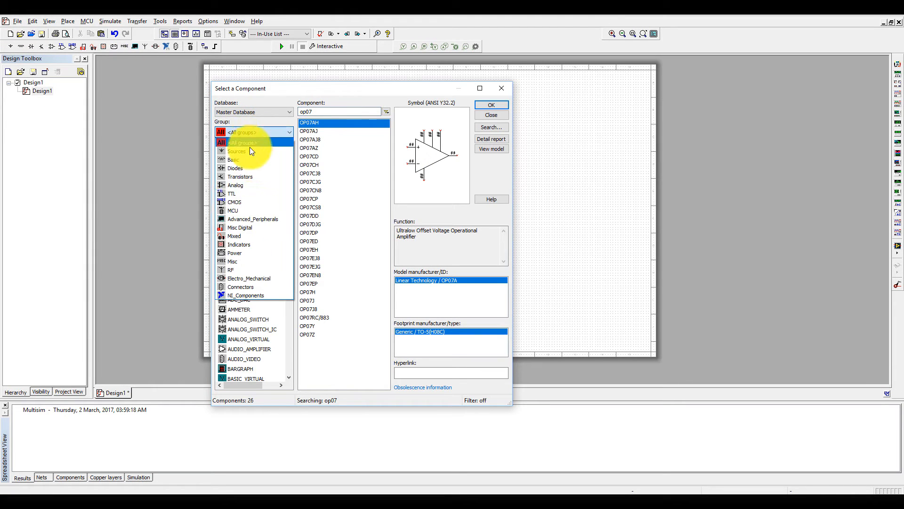
{"action": "mouse_move", "coordinate": [245, 242]}
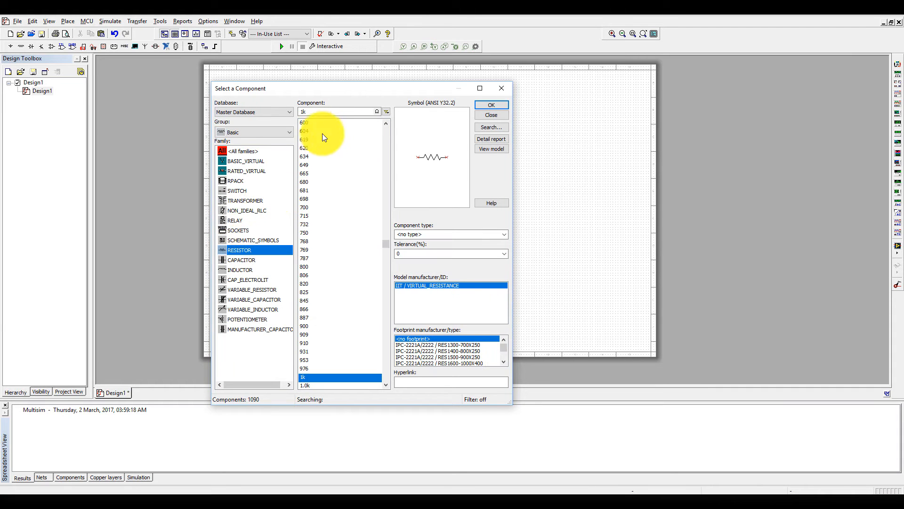
{"action": "left_click", "coordinate": [490, 105]}
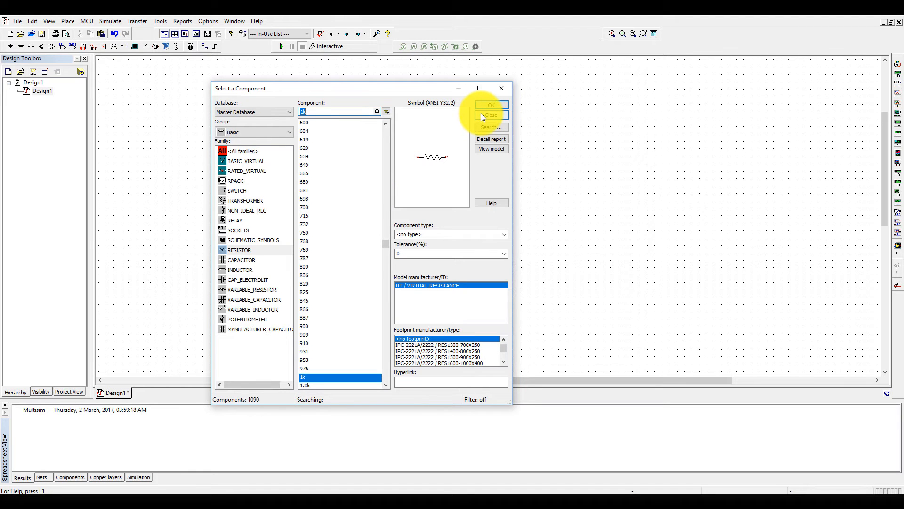
Step: Place R1 1kΩ as feedback across the flipped U1 and R2 1kΩ at its inverting input
{"action": "left_click", "coordinate": [489, 105]}
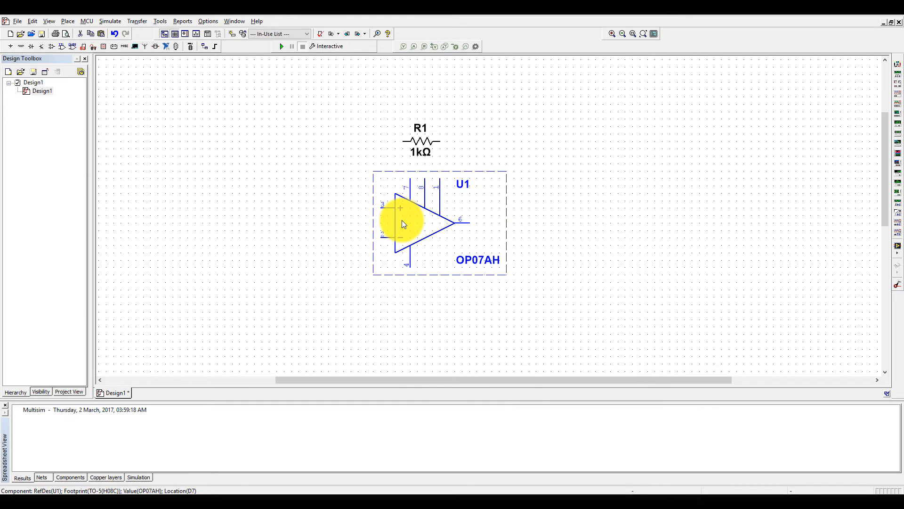
{"action": "right_click", "coordinate": [402, 224]}
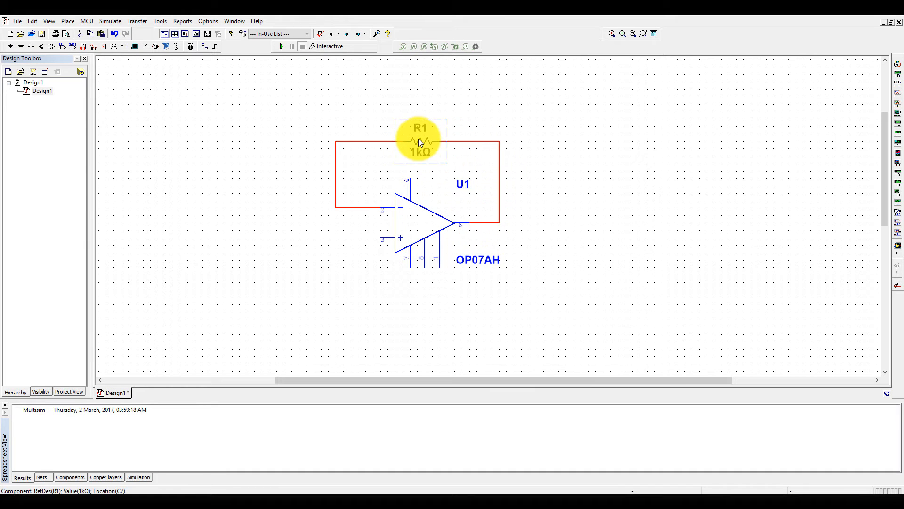
{"action": "right_click", "coordinate": [419, 143]}
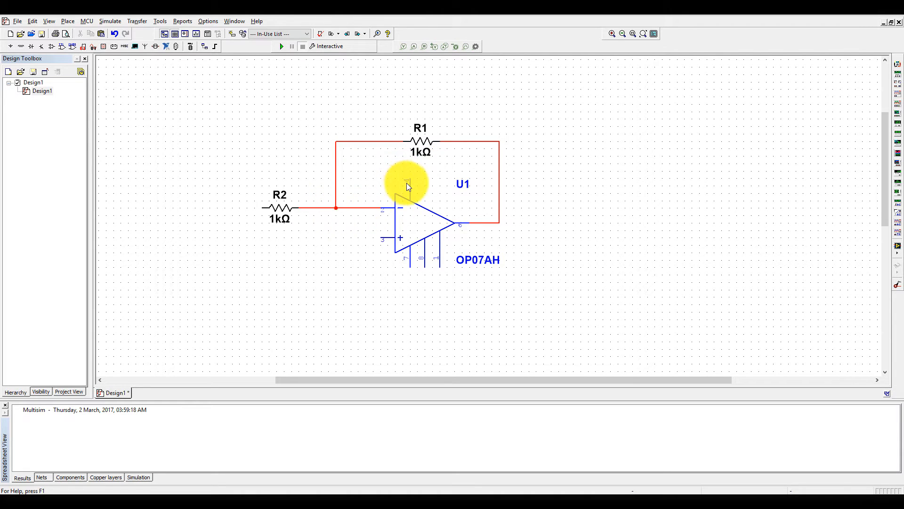
{"action": "mouse_move", "coordinate": [407, 183]}
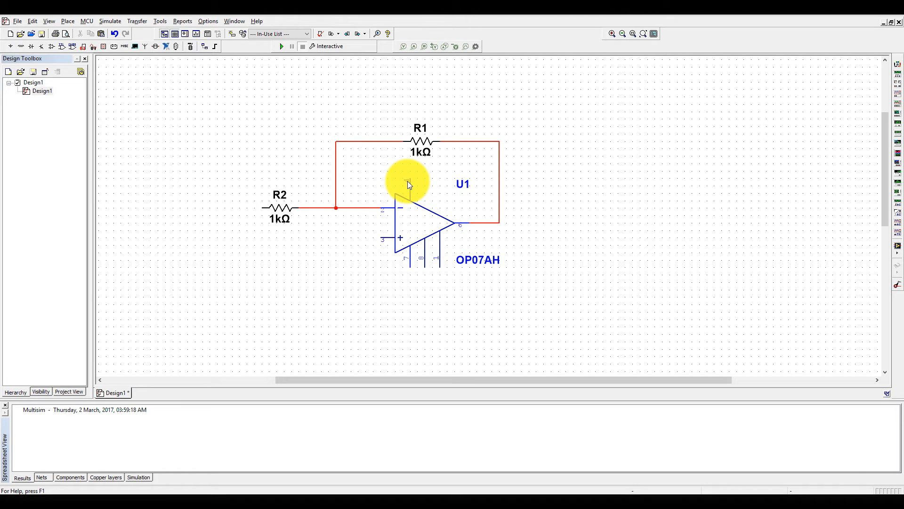
{"action": "mouse_move", "coordinate": [413, 276]}
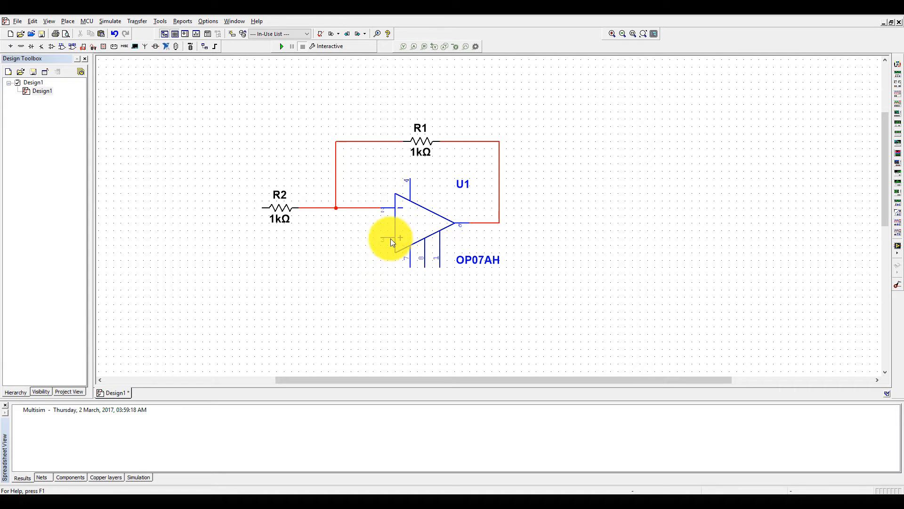
{"action": "mouse_move", "coordinate": [386, 244]}
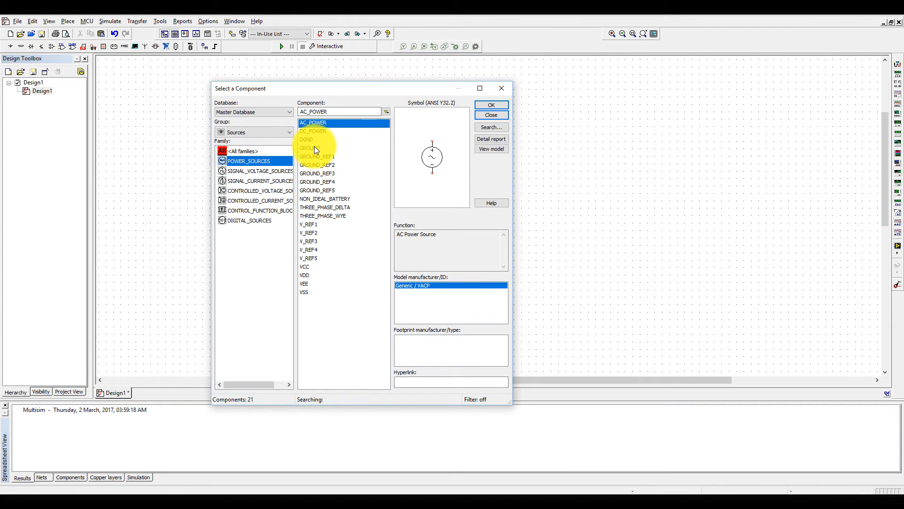
Step: Place GROUND and VCC from Sources > POWER_SOURCES, then choose VEE
{"action": "left_click", "coordinate": [489, 115]}
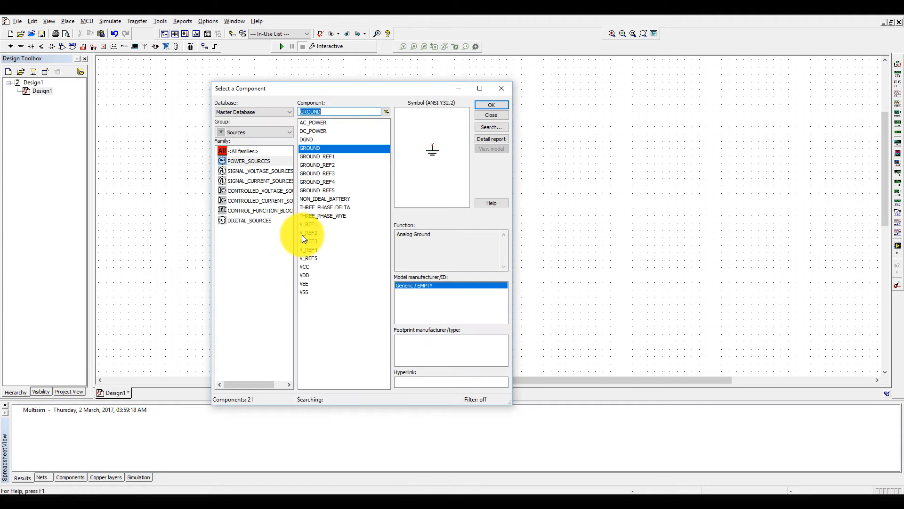
{"action": "left_click", "coordinate": [304, 267]}
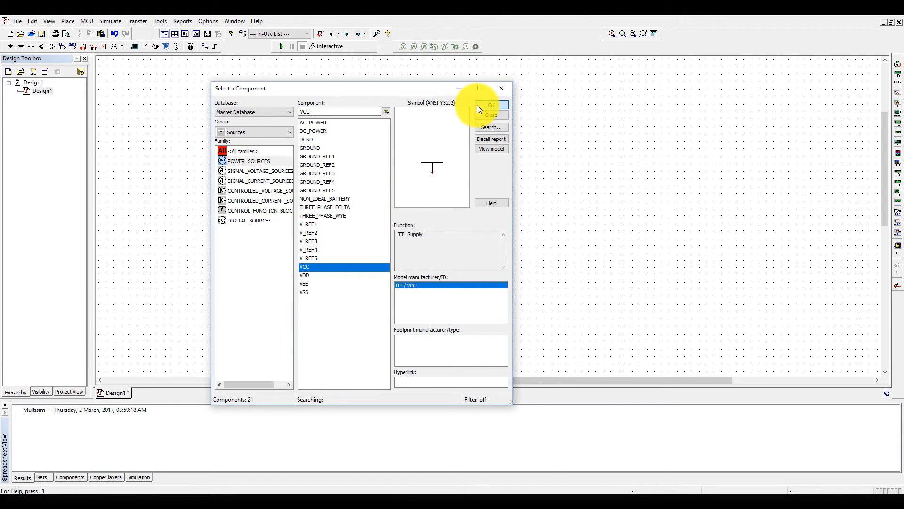
{"action": "left_click", "coordinate": [490, 105]}
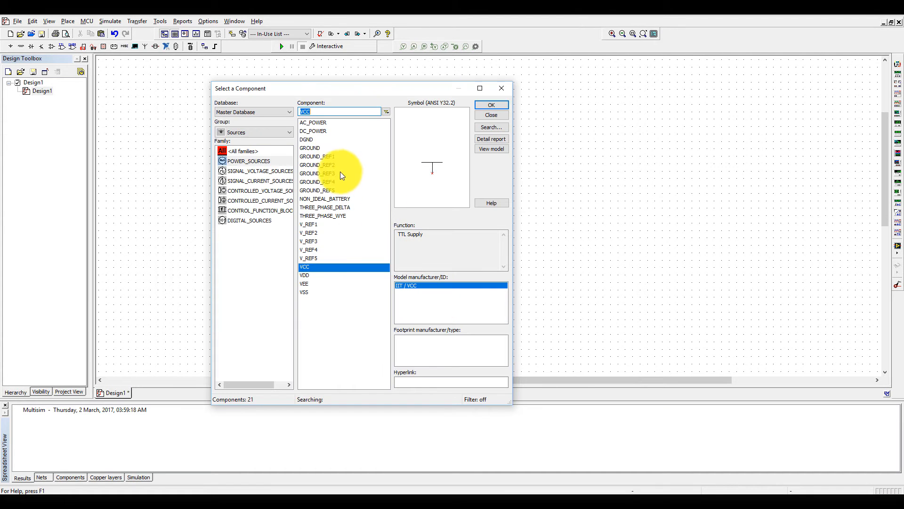
{"action": "left_click", "coordinate": [304, 284]}
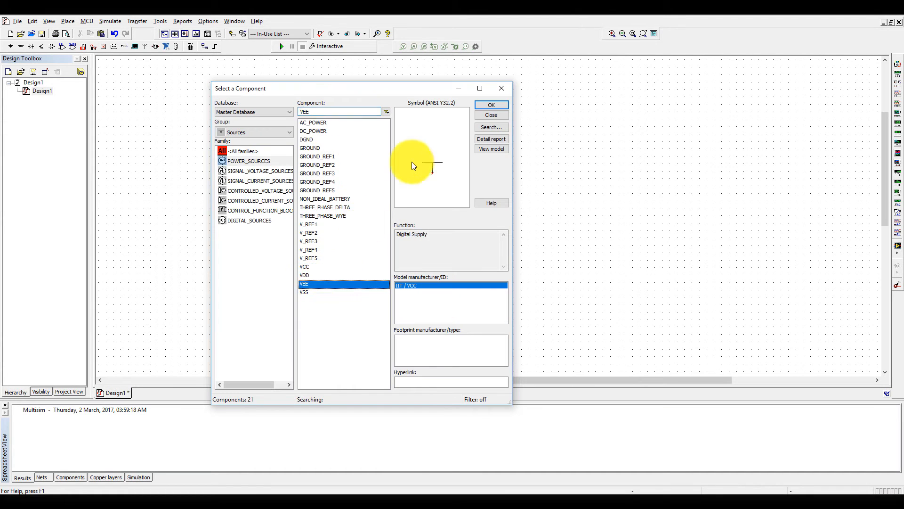
{"action": "left_click", "coordinate": [490, 105]}
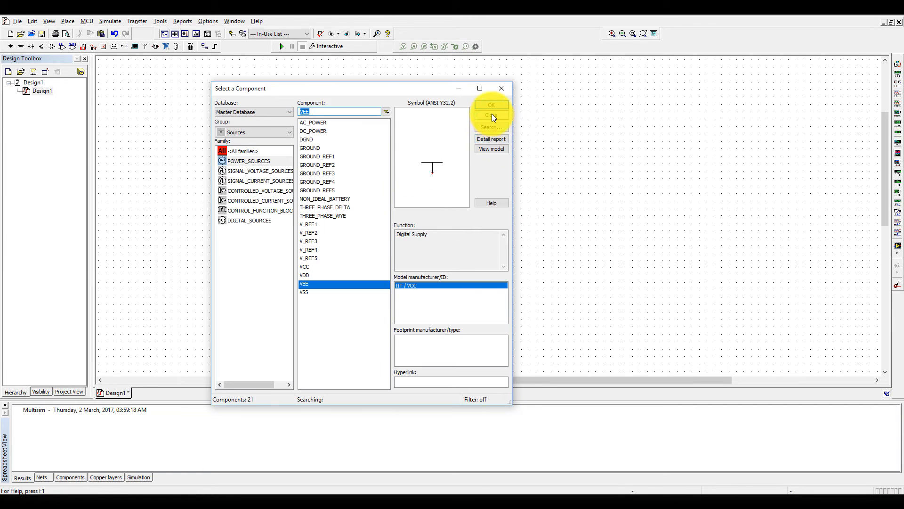
Step: Place VEE -5.0V, wire VEE and VCC 5.0V to the supply pins and ground the + input
{"action": "left_click", "coordinate": [491, 104]}
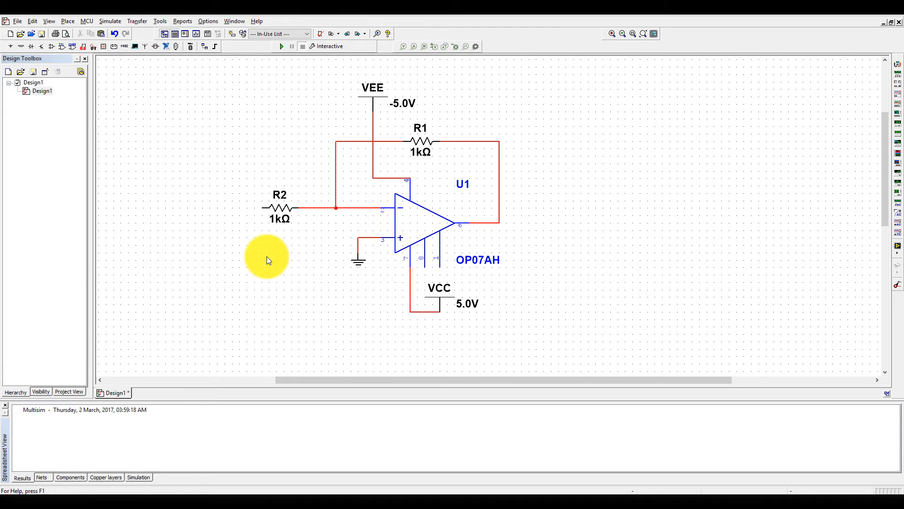
{"action": "mouse_move", "coordinate": [286, 215]}
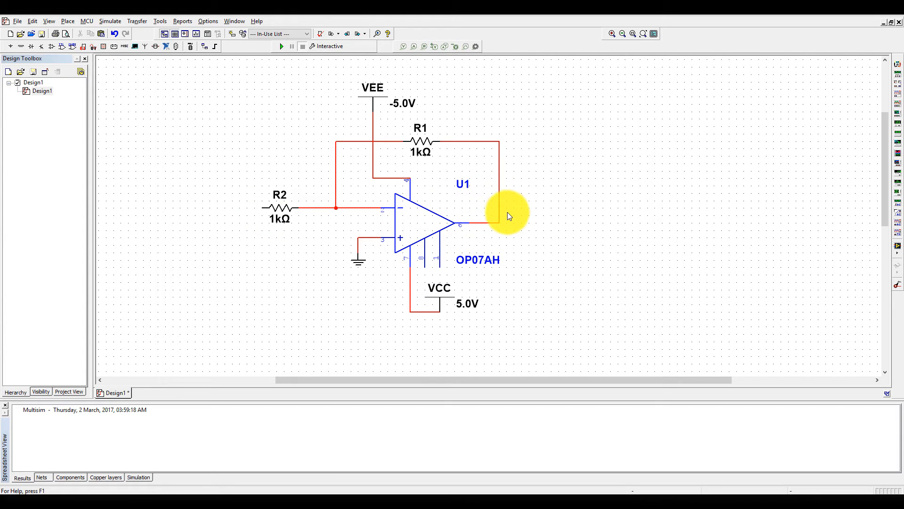
{"action": "mouse_move", "coordinate": [703, 138]}
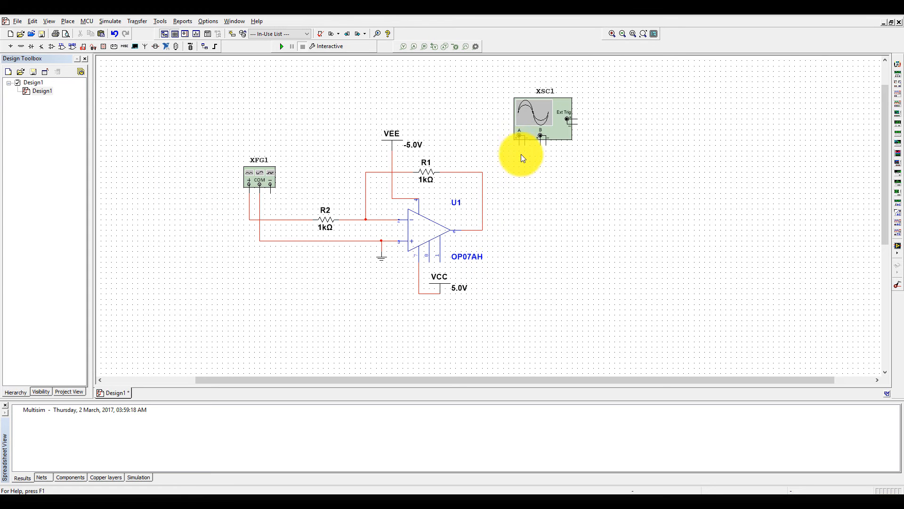
Step: Wire XFG1 to R2 and ground, scope XSC1 channel A to input, B to output, with ground
{"action": "left_click_drag", "start_coordinate": [542, 119], "coordinate": [430, 109]}
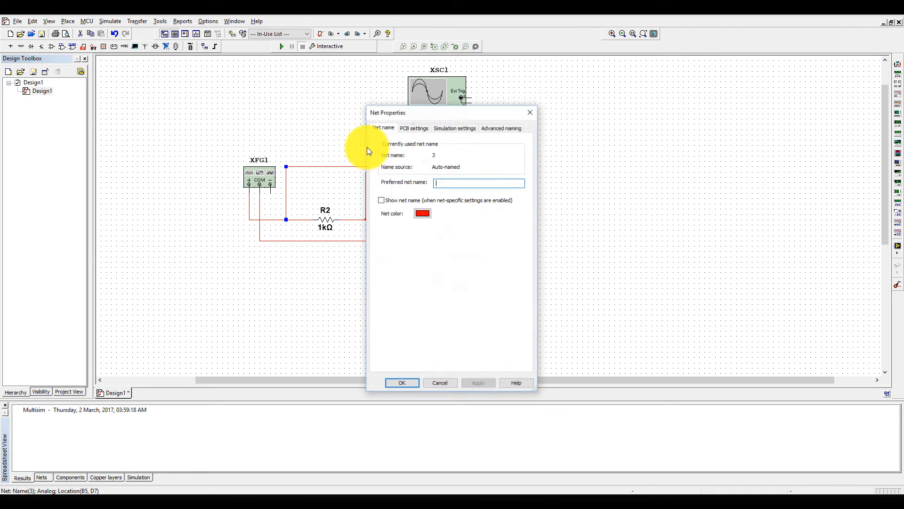
{"action": "left_click", "coordinate": [439, 382]}
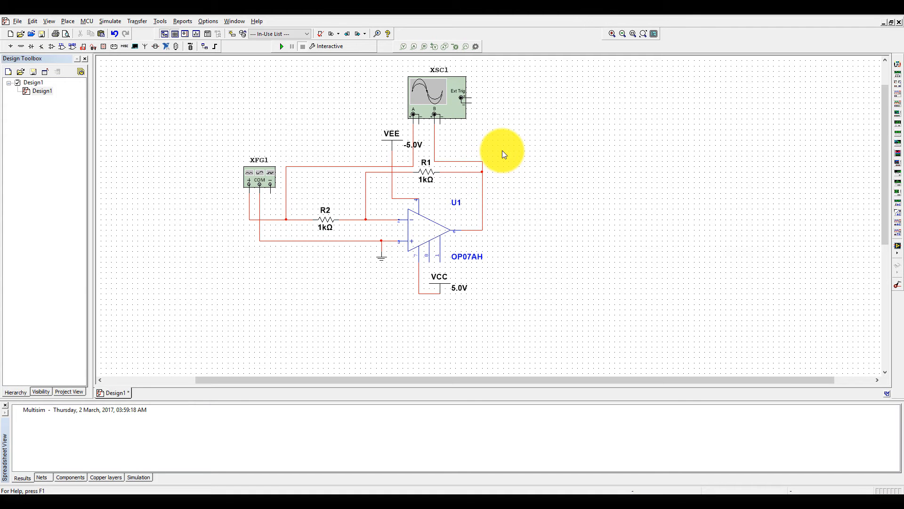
{"action": "mouse_move", "coordinate": [452, 193]}
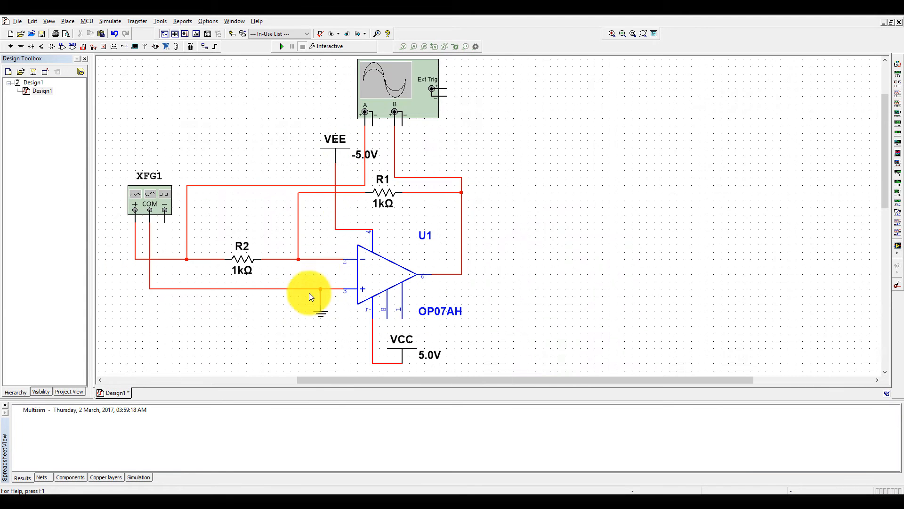
{"action": "right_click", "coordinate": [320, 296]}
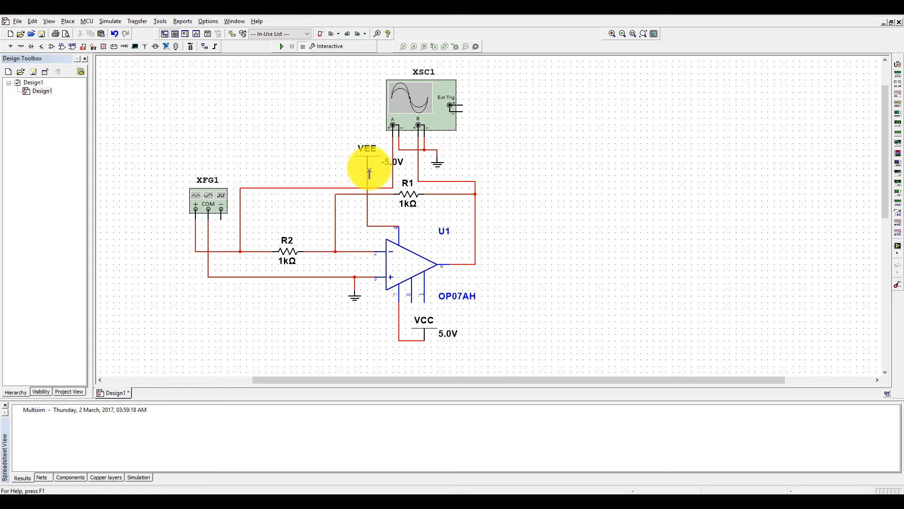
Step: Set XFG1 amplitude to 1 Vp at 1 Hz sine and move its panel beside the circuit
{"action": "left_click", "coordinate": [209, 203]}
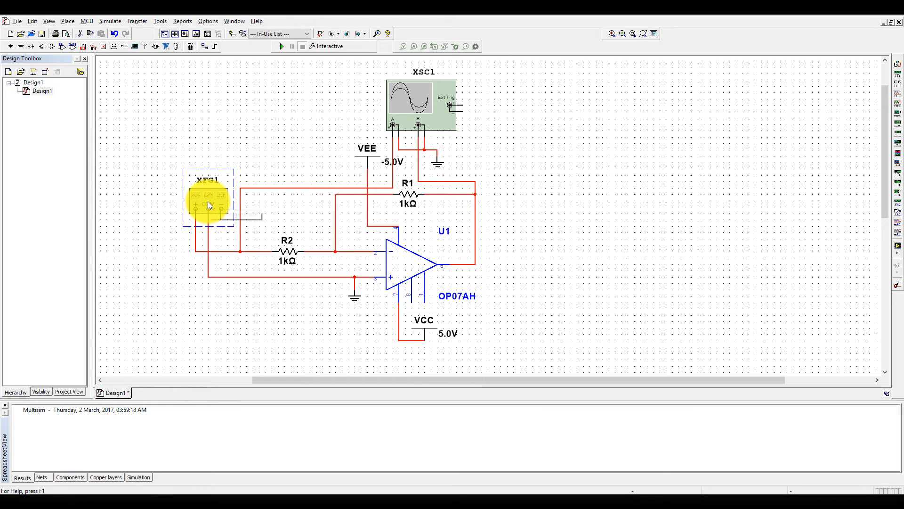
{"action": "double_click", "coordinate": [209, 202]}
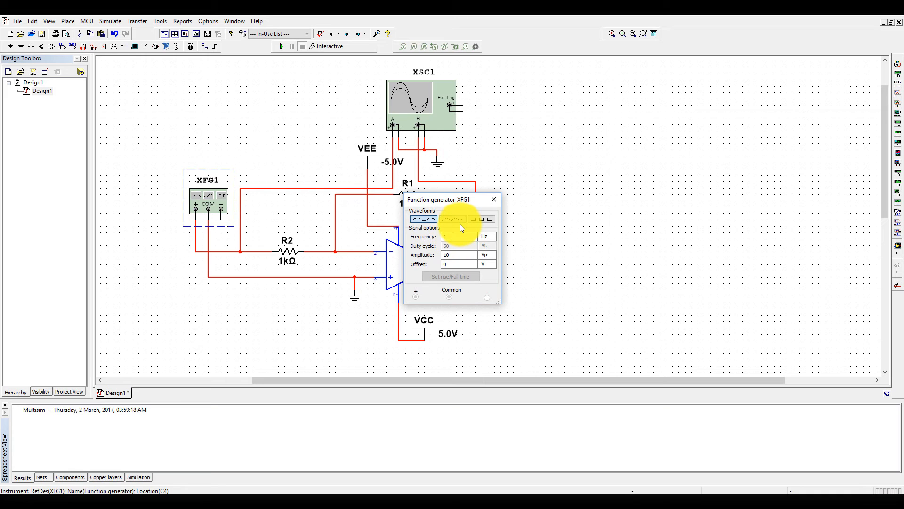
{"action": "left_click", "coordinate": [423, 218]}
{"action": "type", "text": "1"}
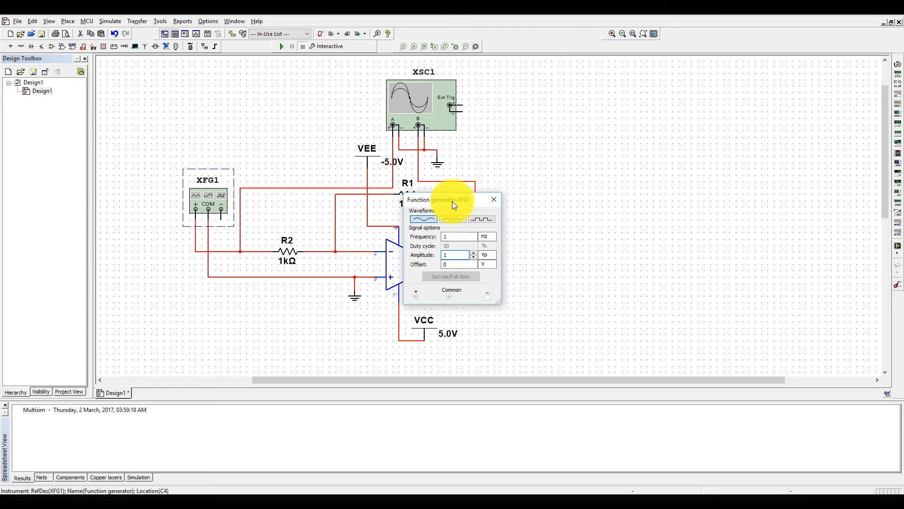
{"action": "left_click_drag", "start_coordinate": [450, 199], "coordinate": [675, 182]}
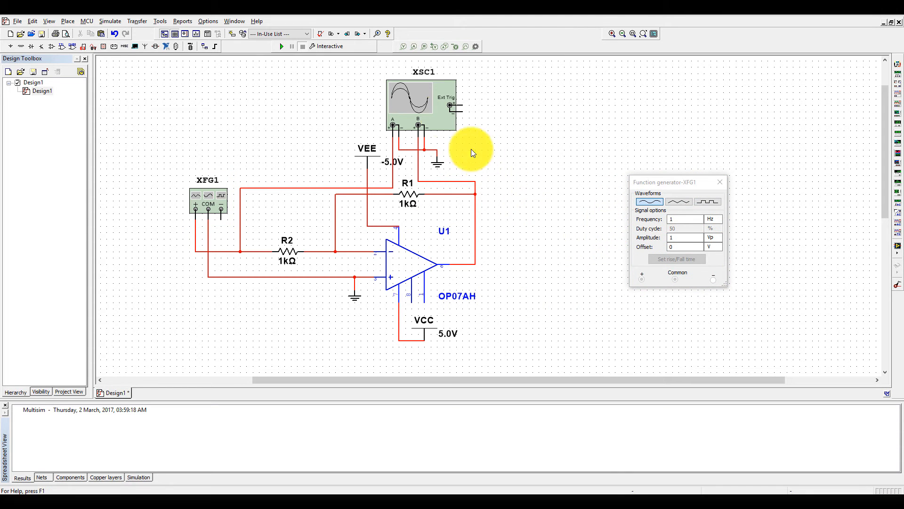
Step: Run the simulation and view XSC1 at 1 s/Div timebase and 1 V/Div on both channels
{"action": "left_click", "coordinate": [282, 46]}
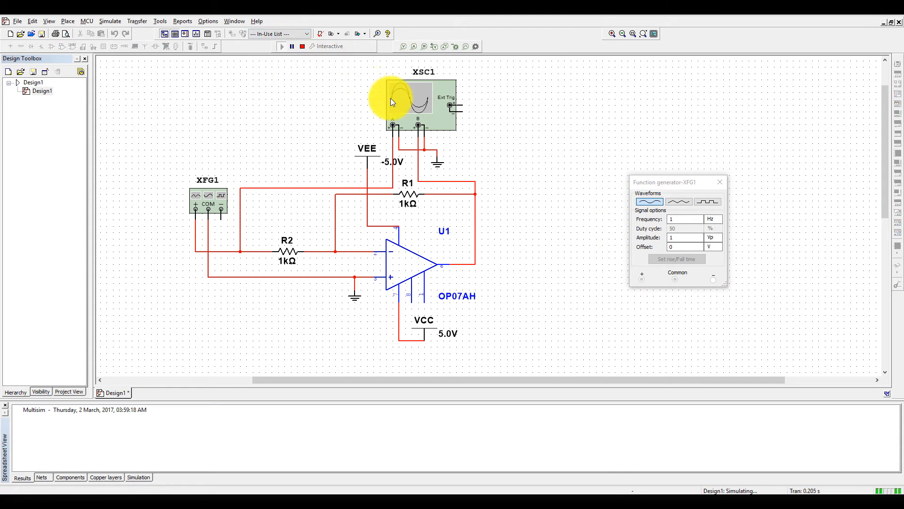
{"action": "double_click", "coordinate": [410, 101]}
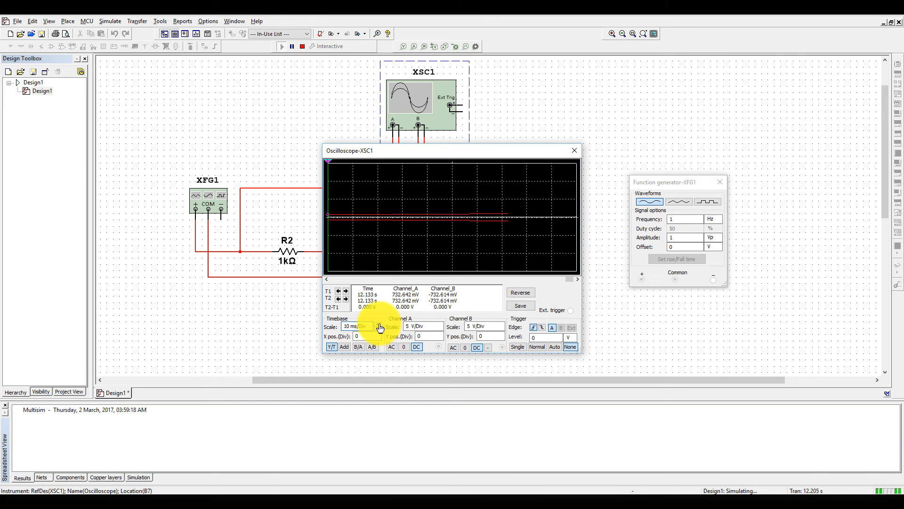
{"action": "left_click", "coordinate": [374, 325]}
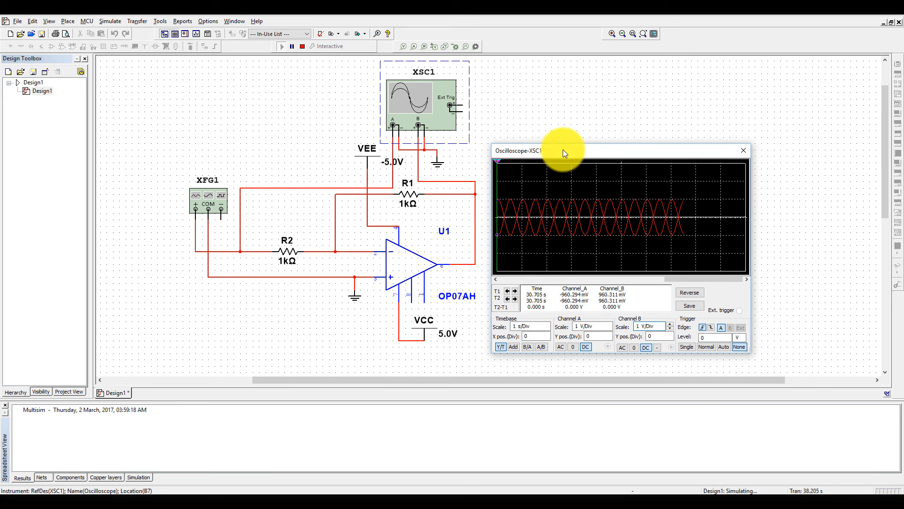
{"action": "left_click_drag", "start_coordinate": [564, 151], "coordinate": [652, 138]}
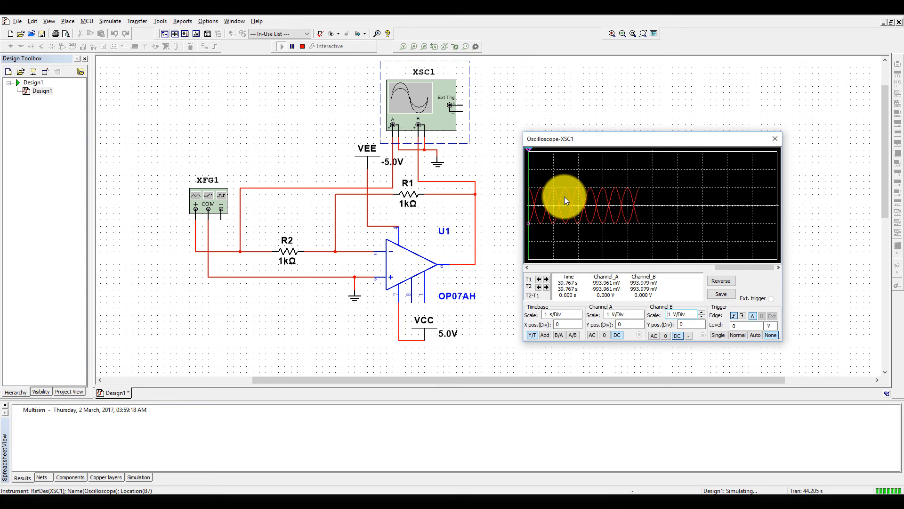
{"action": "mouse_move", "coordinate": [390, 214]}
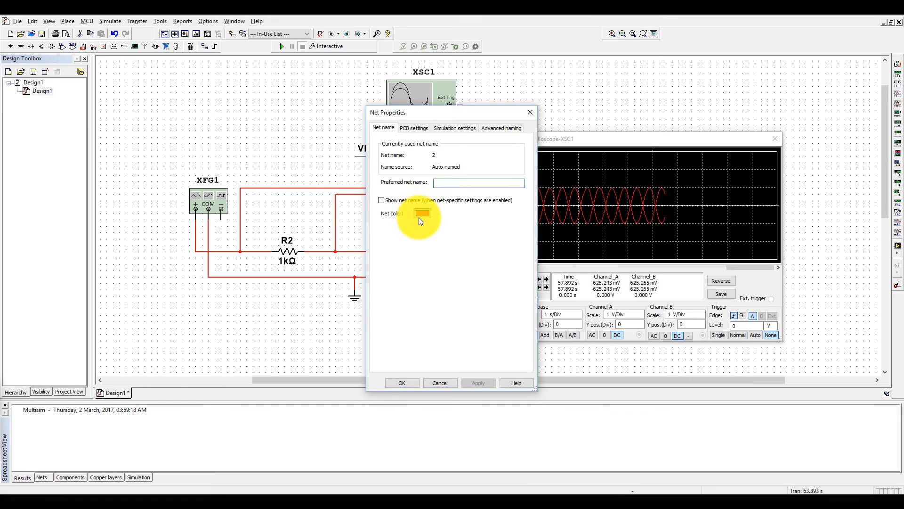
Step: Colour the output net green and rerun so the scope separates output from the red input
{"action": "left_click", "coordinate": [422, 214]}
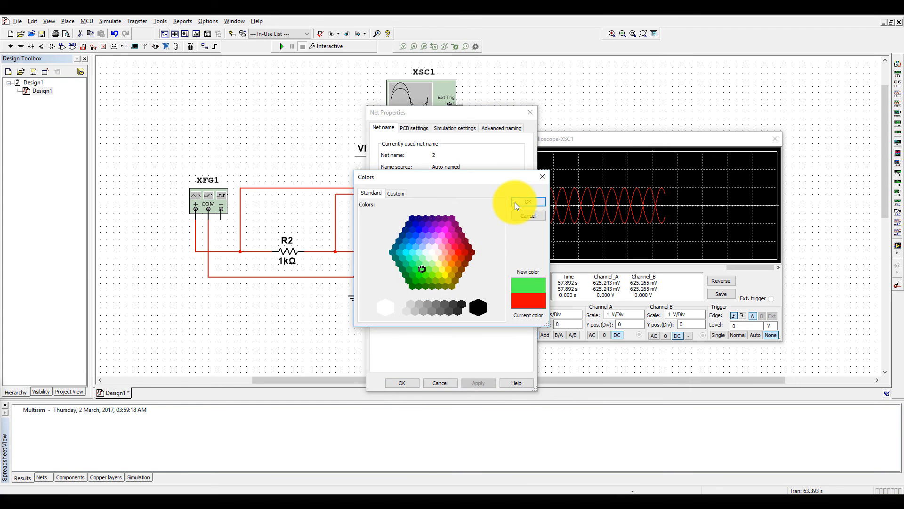
{"action": "left_click", "coordinate": [526, 202]}
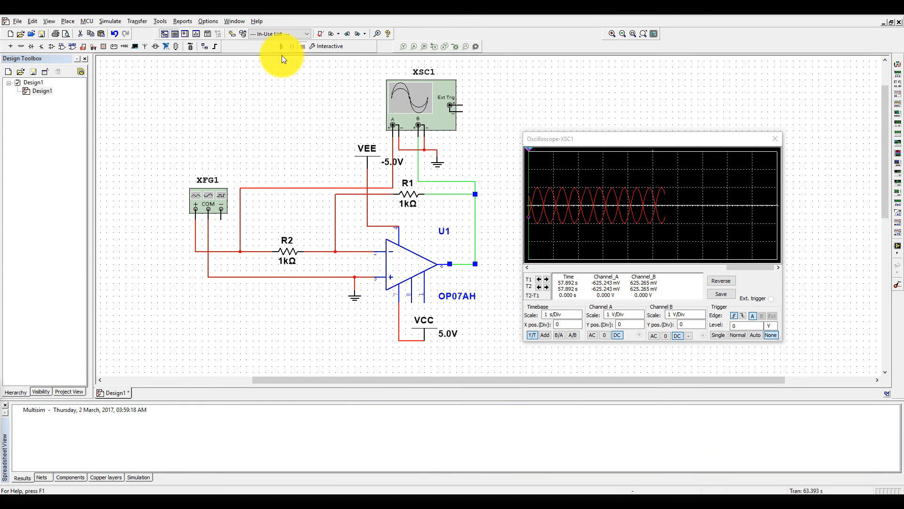
{"action": "left_click", "coordinate": [282, 46]}
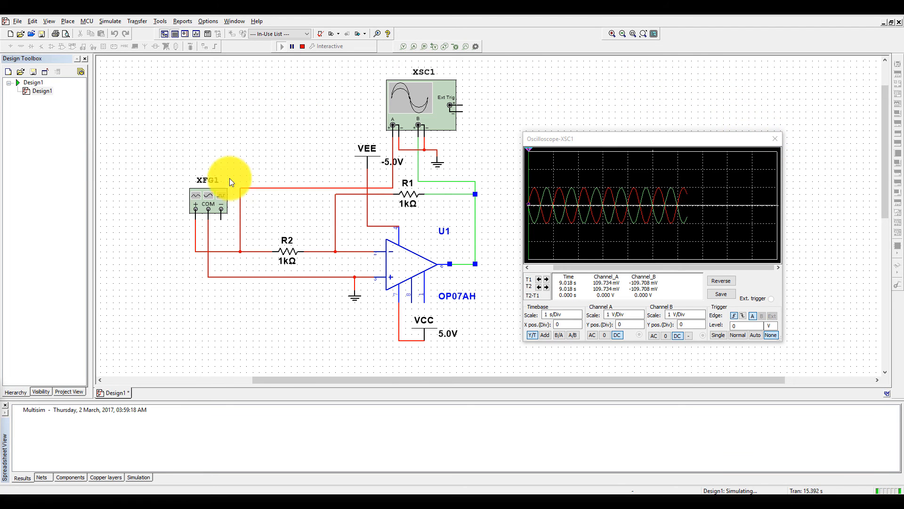
{"action": "mouse_move", "coordinate": [329, 163]}
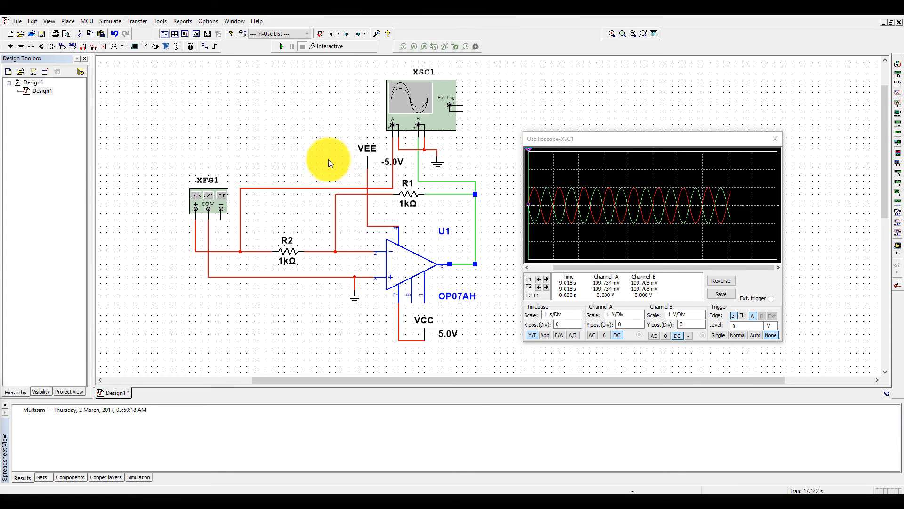
Step: Switch XFG1 to a square wave with the simulation running
{"action": "double_click", "coordinate": [209, 203]}
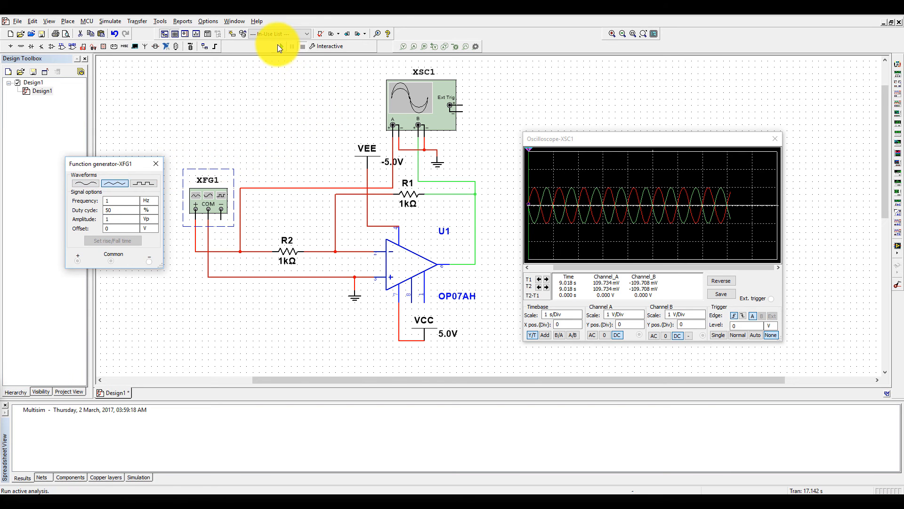
{"action": "left_click", "coordinate": [280, 46]}
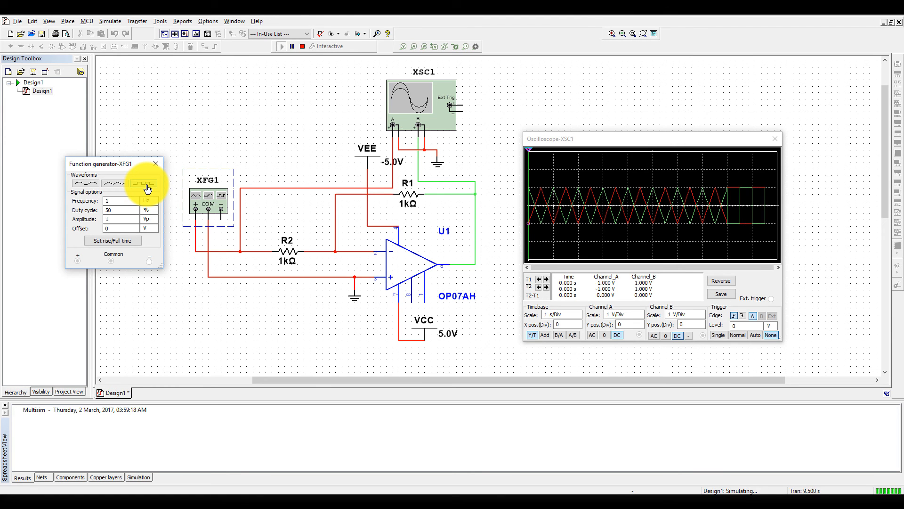
{"action": "left_click", "coordinate": [145, 183]}
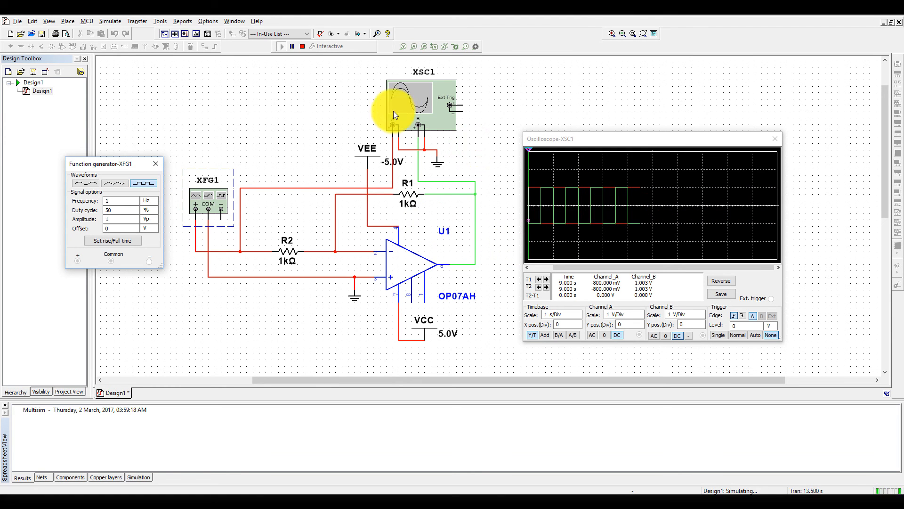
Step: Rewire XFG1 to op-amp pin 3 and ground R2's left end, then run and stop the simulation
{"action": "left_click", "coordinate": [283, 46]}
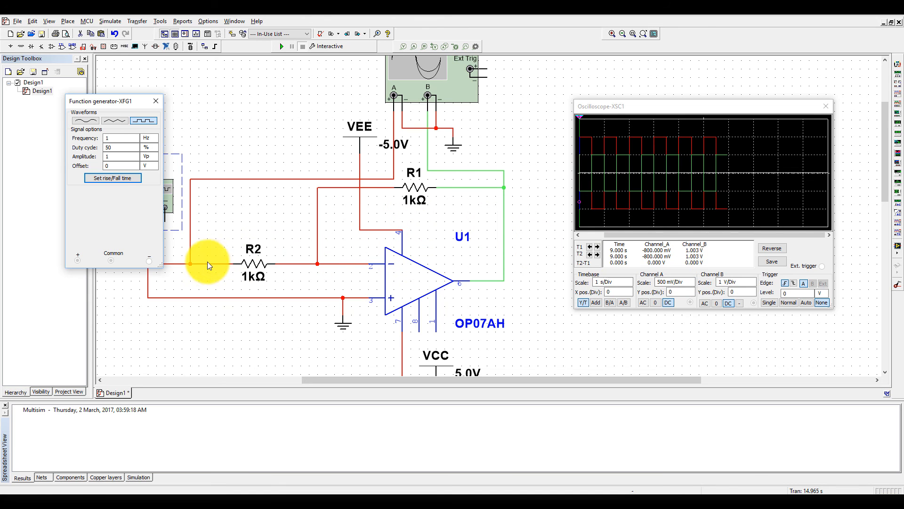
{"action": "left_click", "coordinate": [232, 263]}
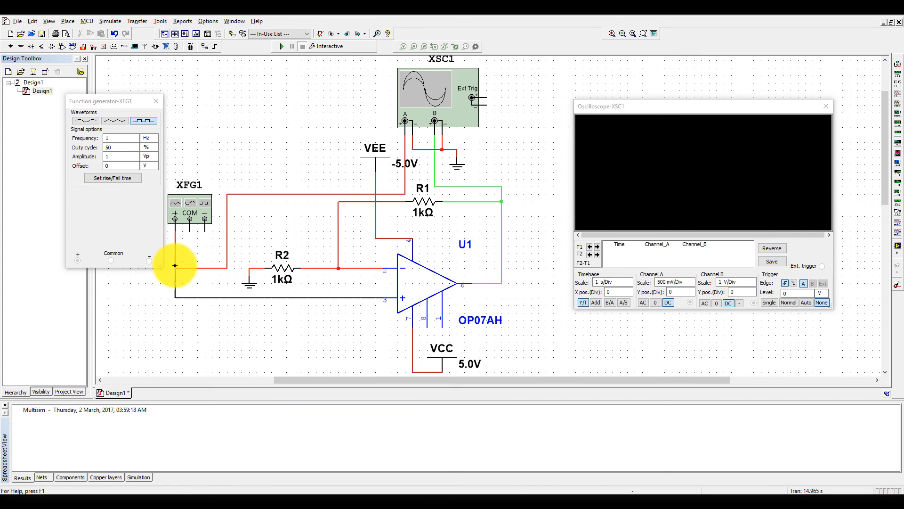
{"action": "left_click", "coordinate": [280, 46]}
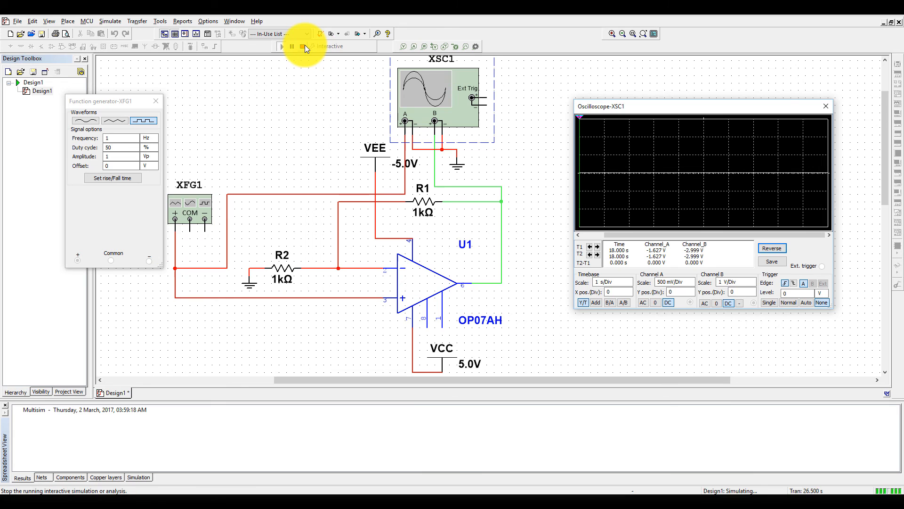
{"action": "left_click", "coordinate": [303, 46]}
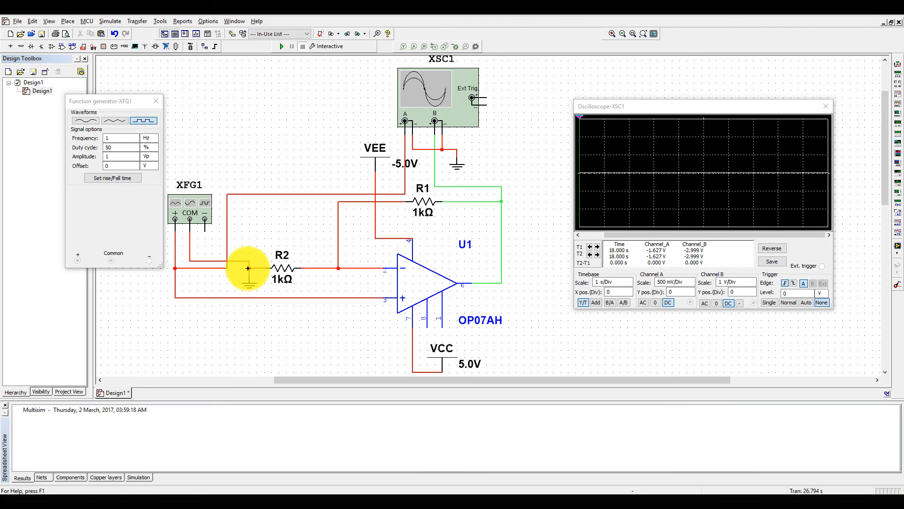
Step: Run the simulation with Channel A back at 1 V/Div to show the doubled in-phase output
{"action": "left_click", "coordinate": [281, 46]}
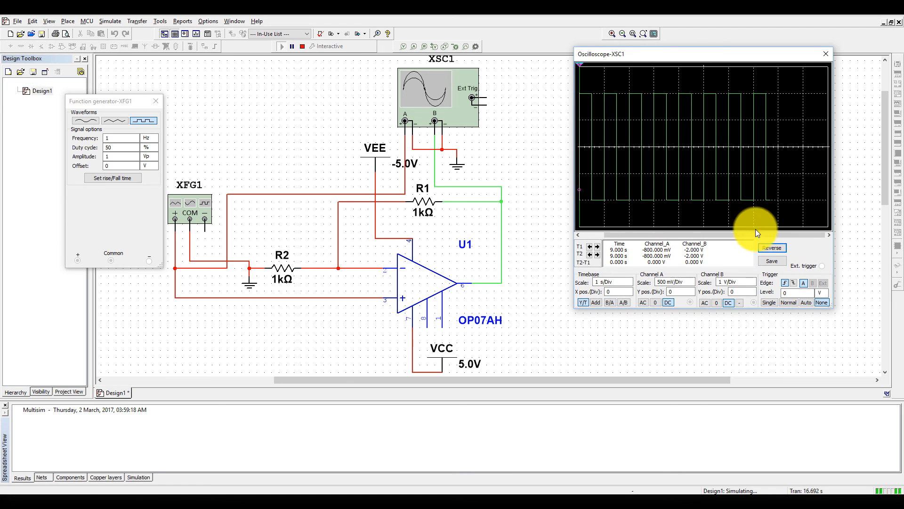
{"action": "mouse_move", "coordinate": [709, 295]}
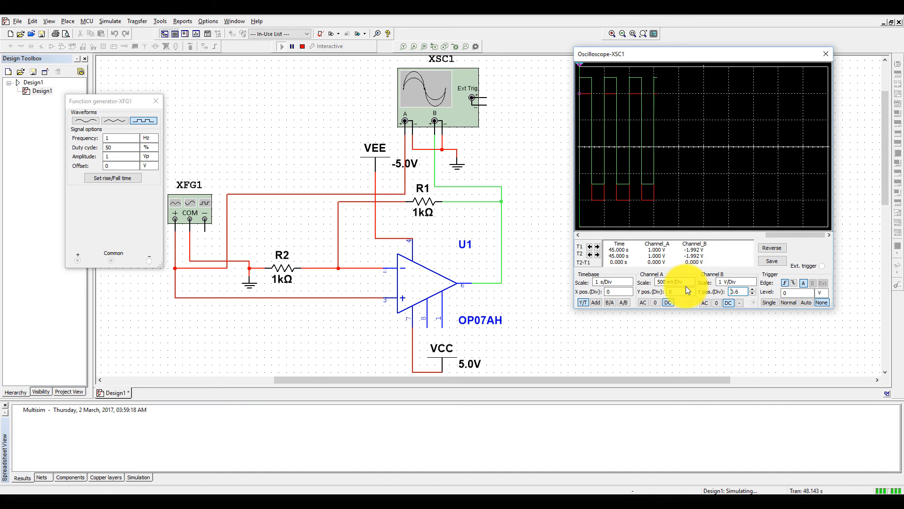
{"action": "left_click", "coordinate": [677, 282]}
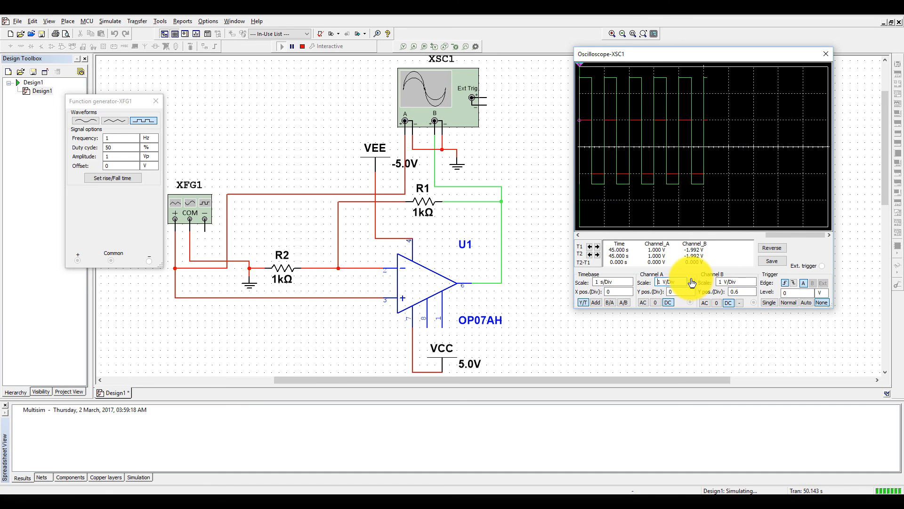